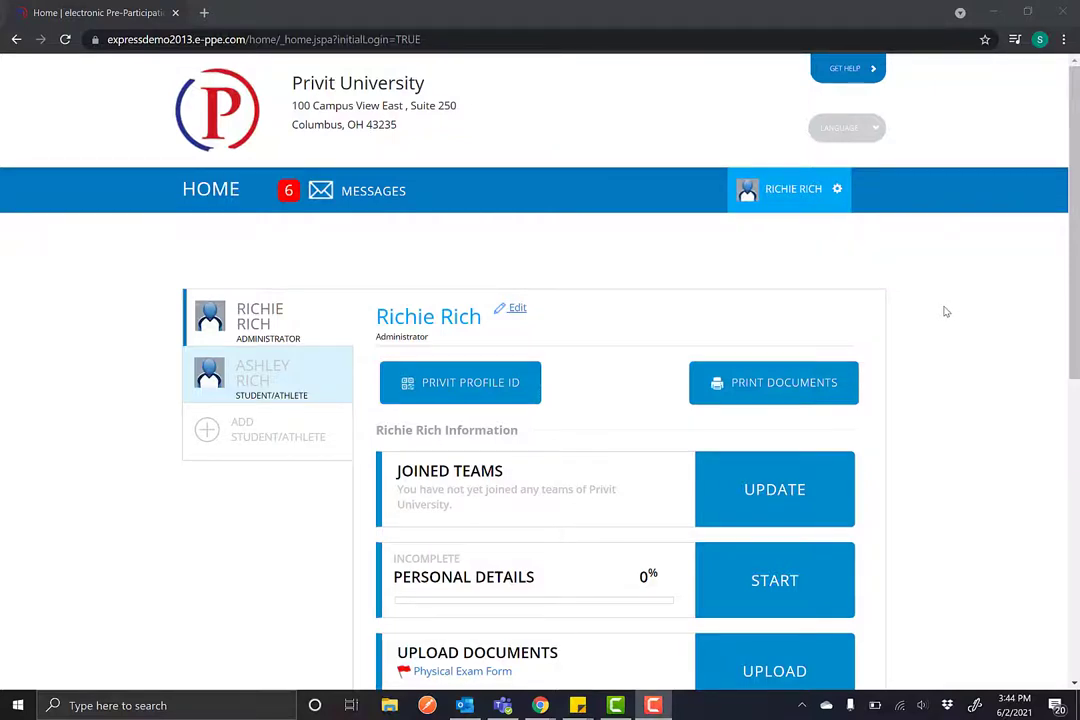
- Go to the Baseball team's member list and bring up the Download Documents dialog
scroll("down", 3)
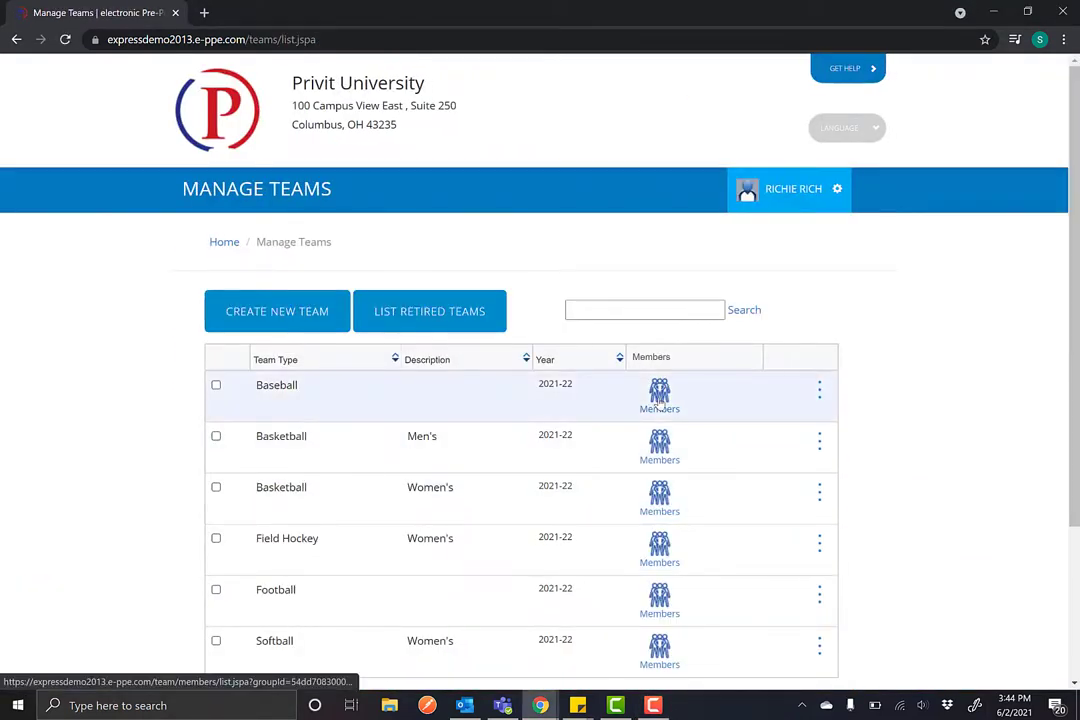
left_click(660, 396)
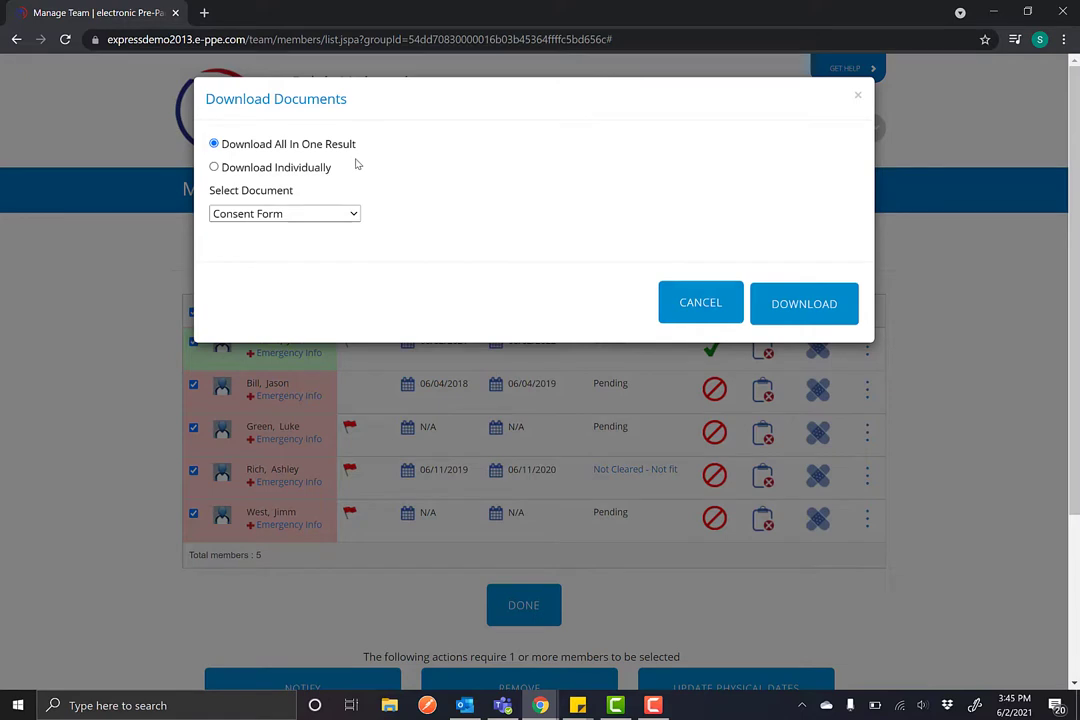
- Choose COVID Screen as the document type and download all athletes' forms as one combined PDF
left_click(284, 212)
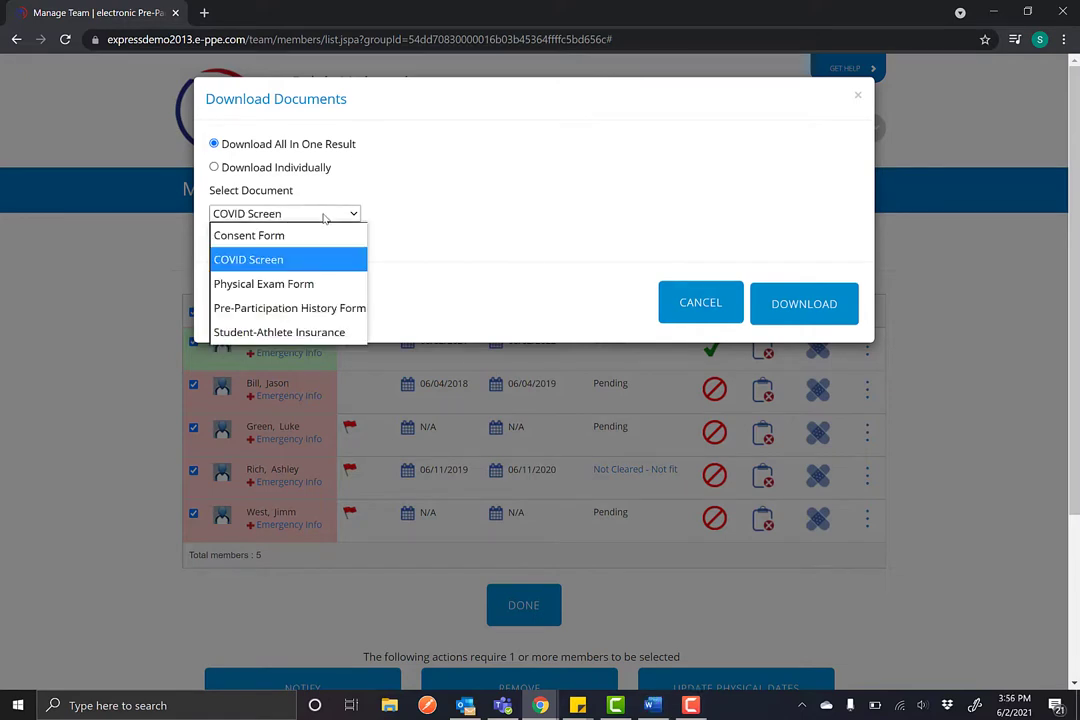
mouse_move(318, 260)
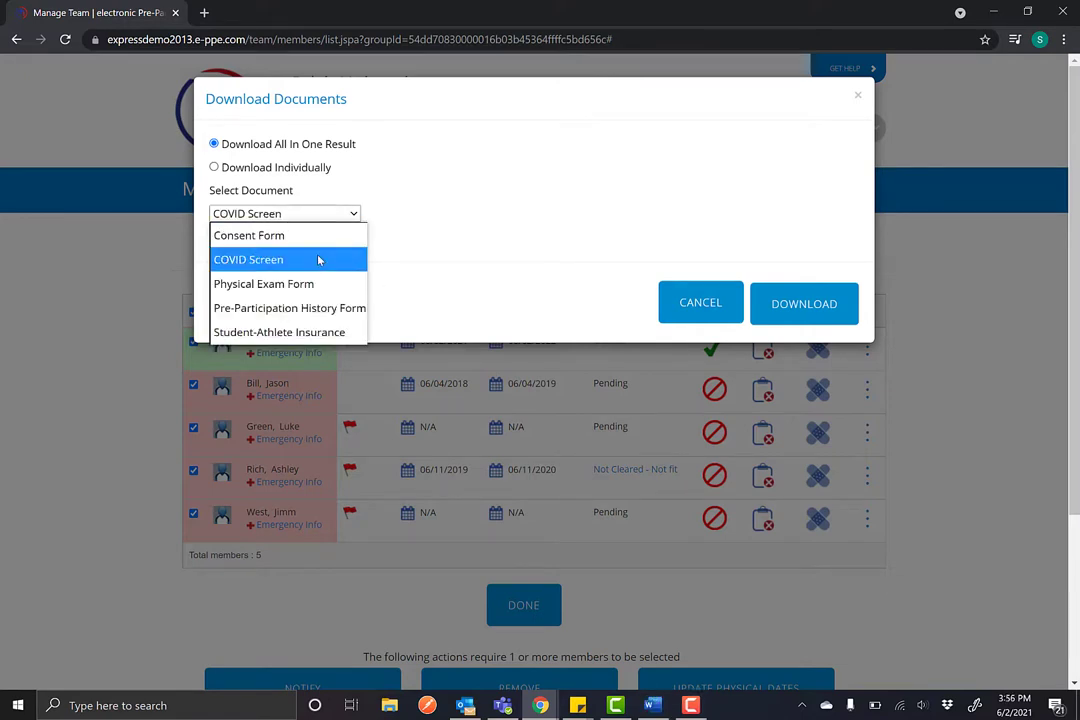
left_click(804, 304)
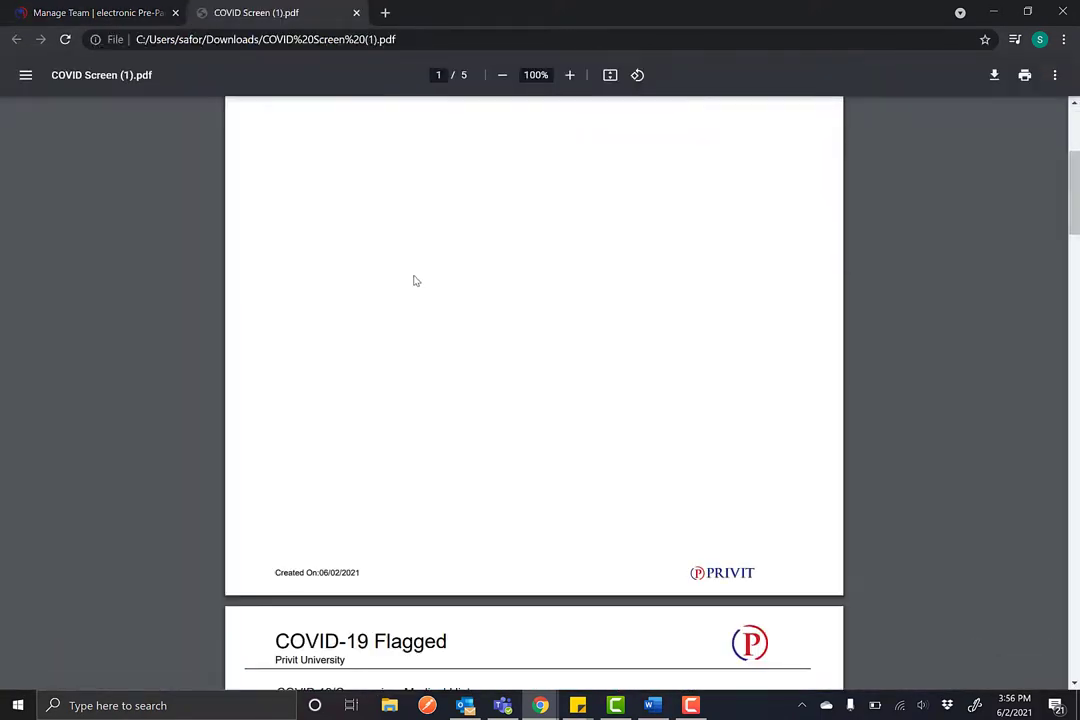
scroll("down", 3)
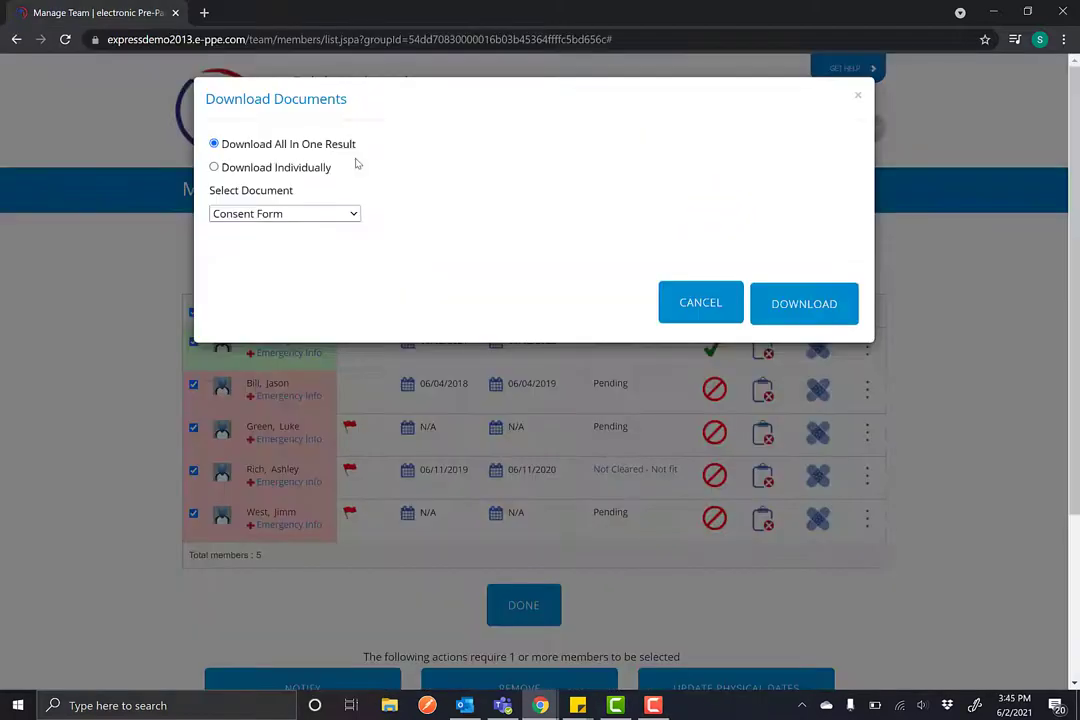
mouse_move(214, 168)
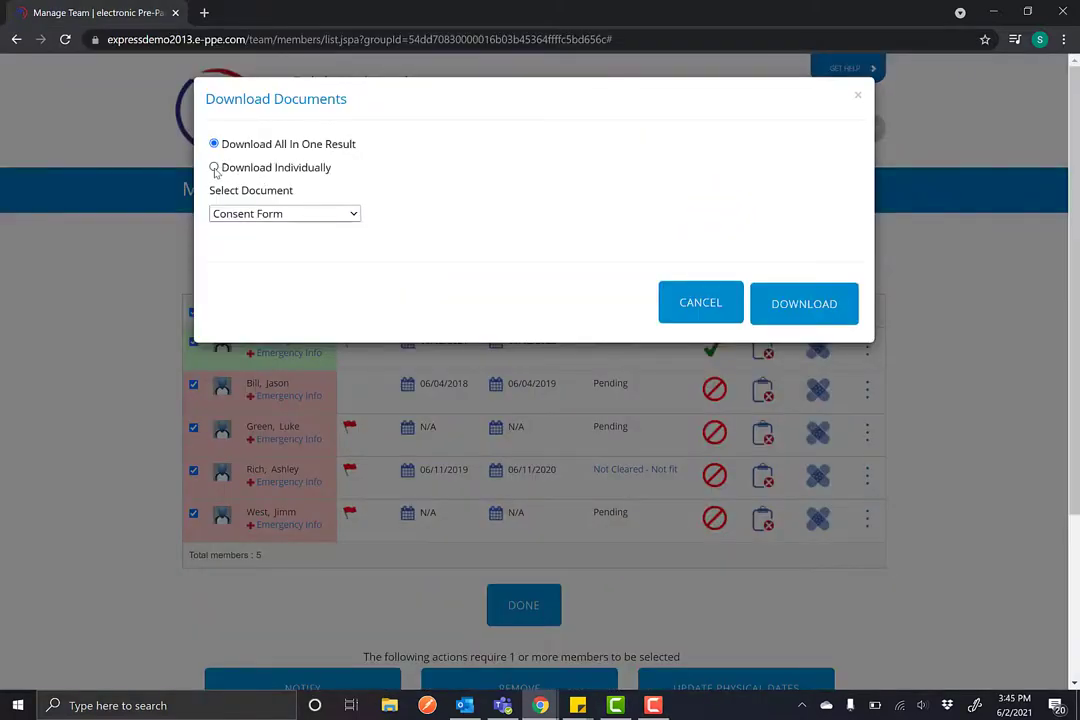
- Switch to Download Individually with all five document types selected, named AllDocs
left_click(212, 168)
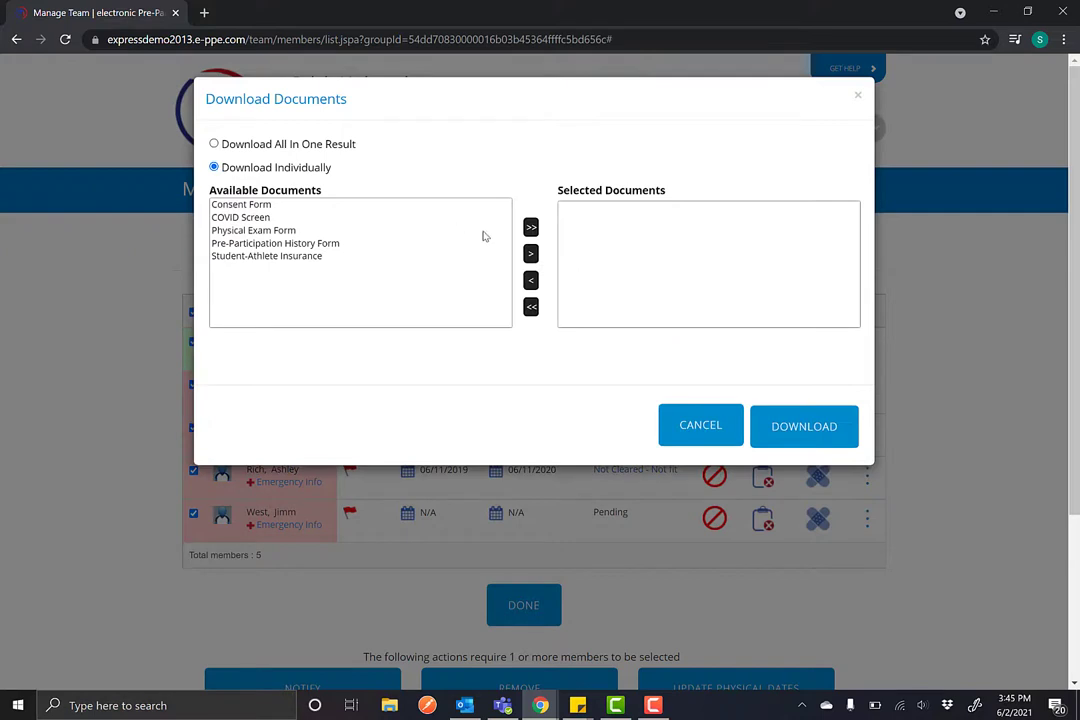
left_click(530, 228)
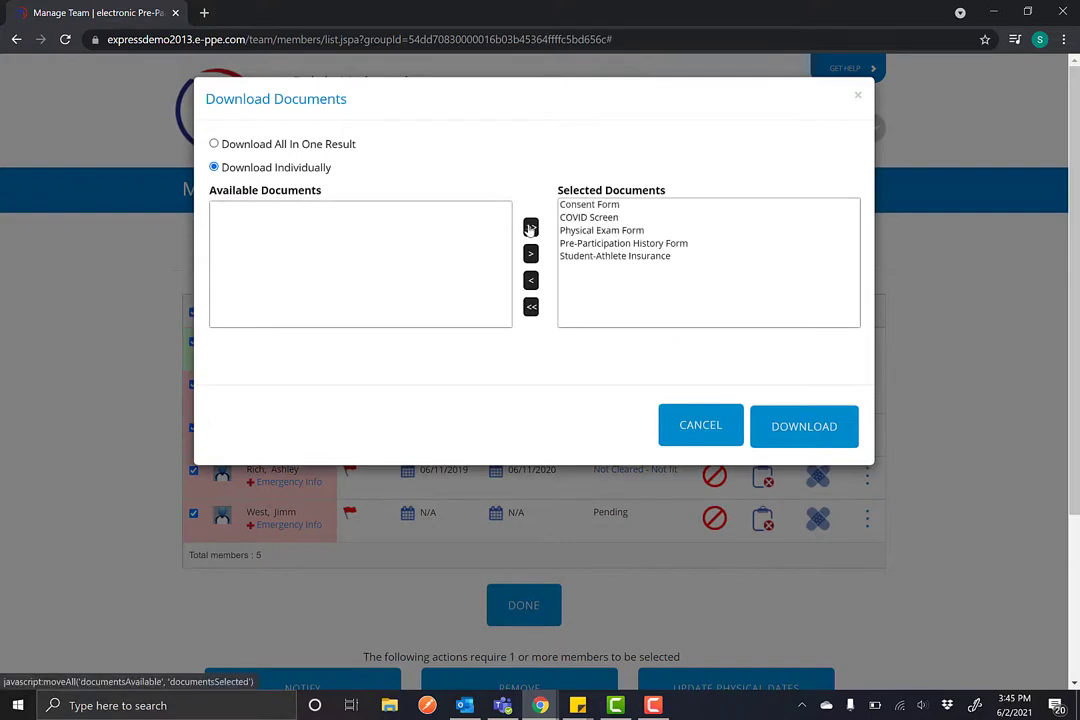
left_click(804, 426)
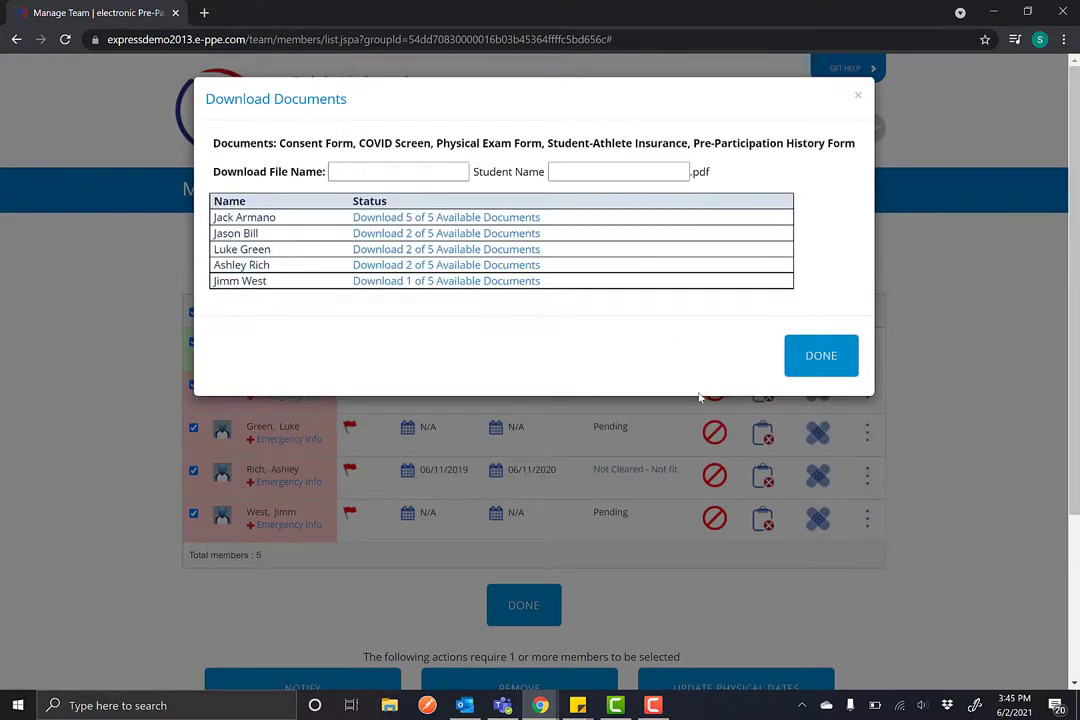
- Download the second athlete's documents and view the insurance form PDF
left_click(446, 232)
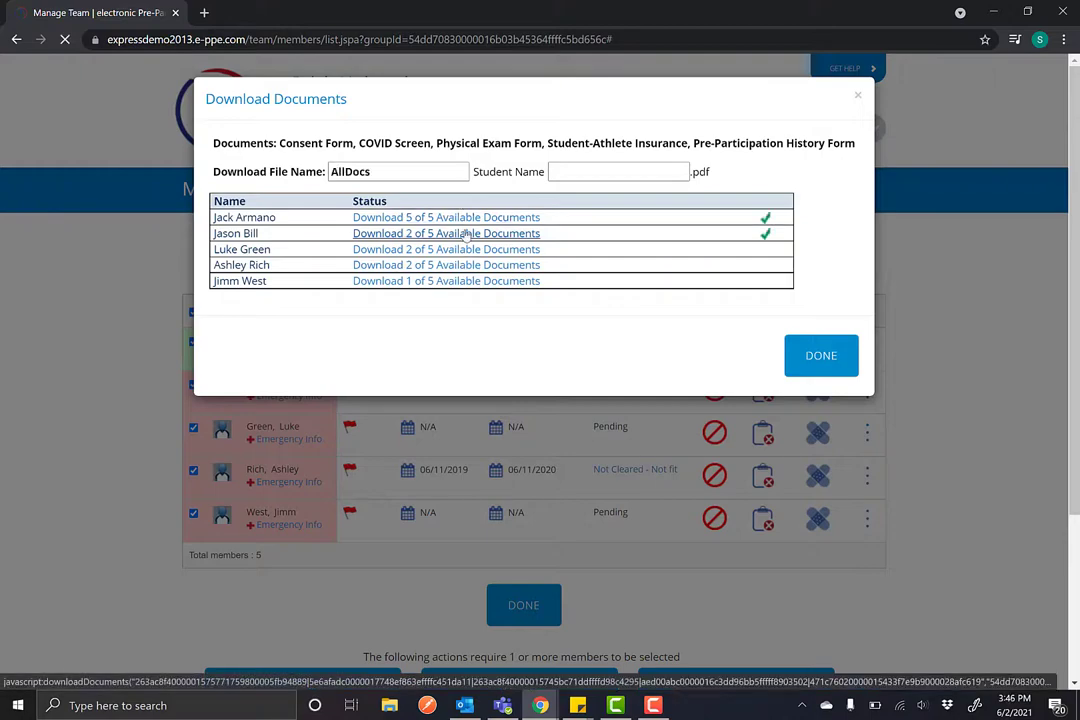
left_click(446, 232)
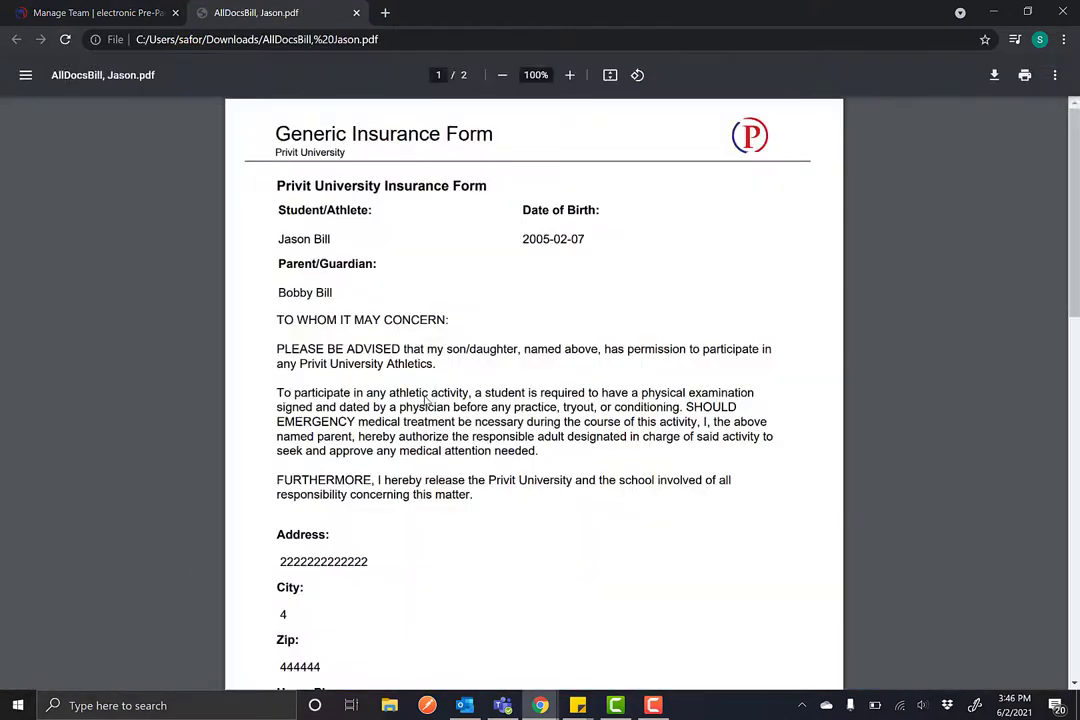